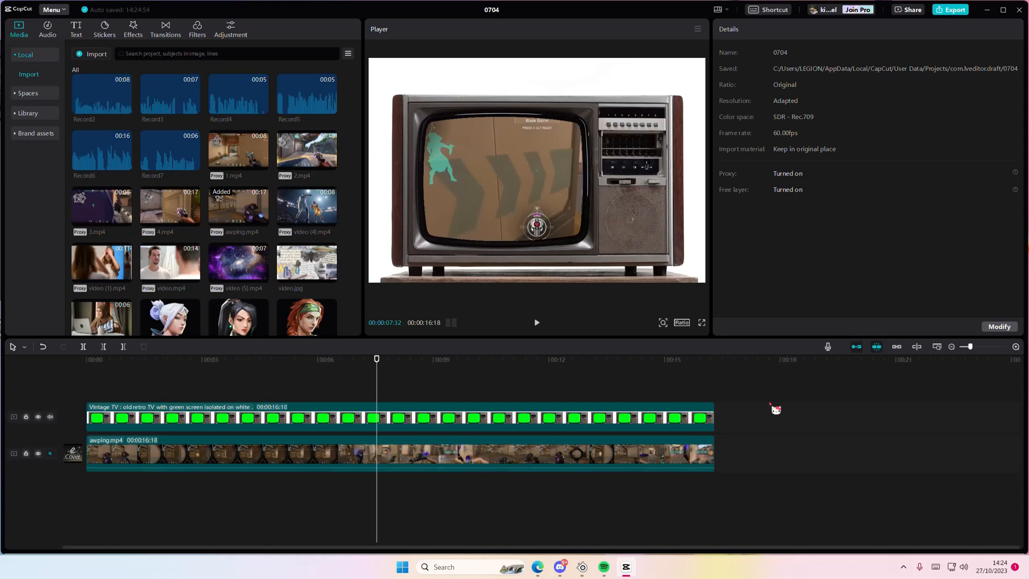
mouse_move(615, 398)
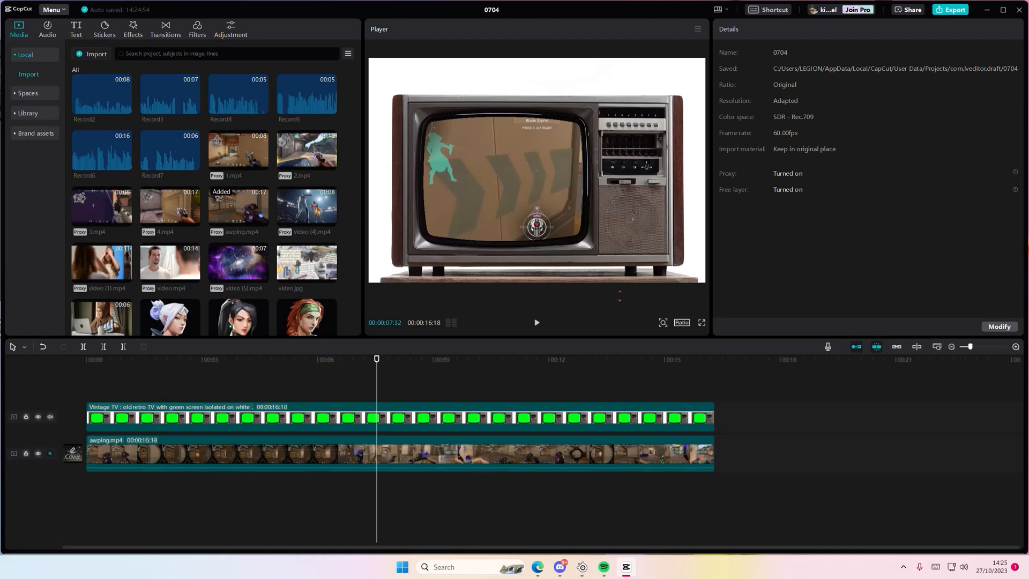
Leave the 0704 project editor via Menu > Back to home page.
left_click(53, 10)
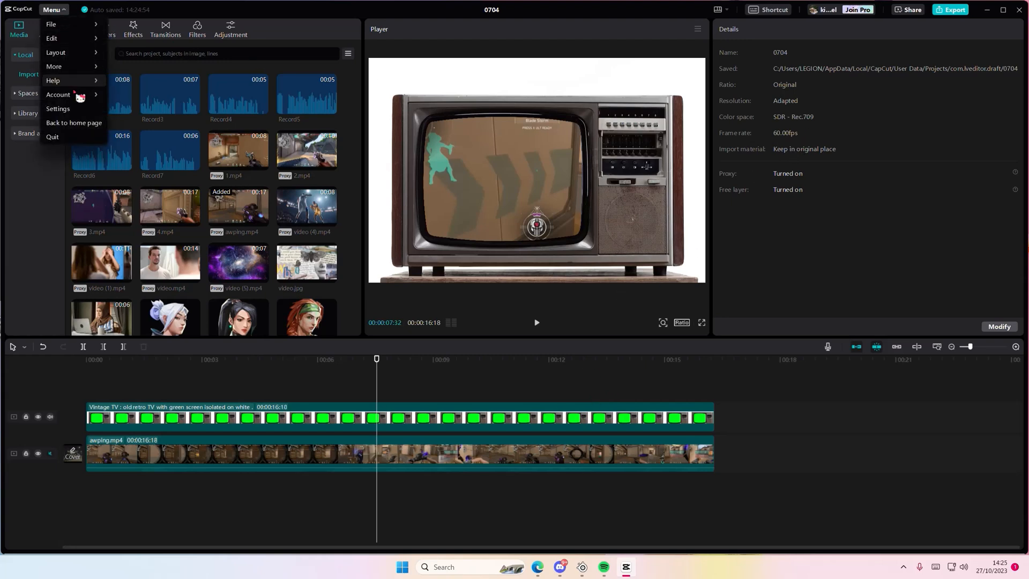
left_click(74, 122)
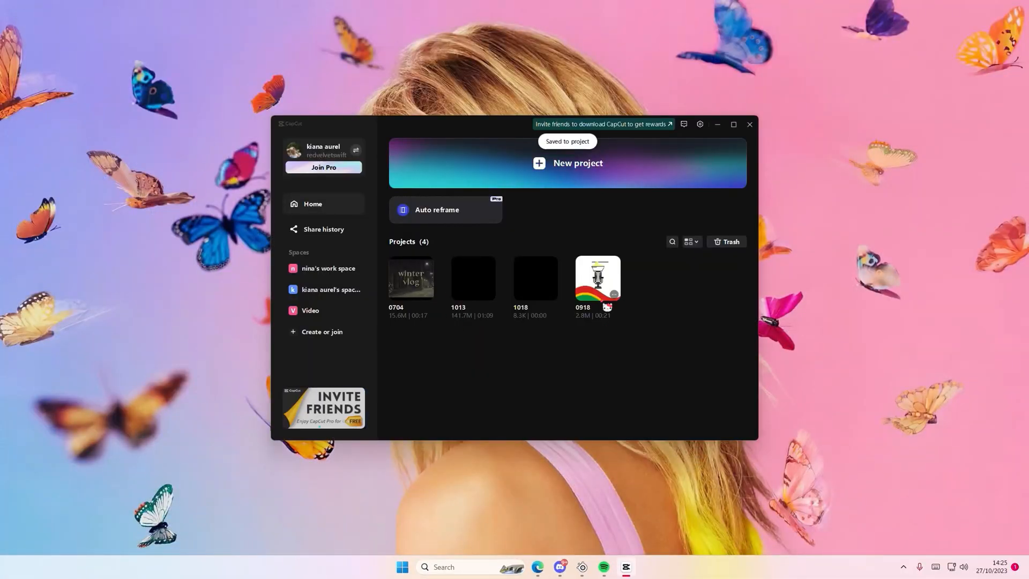
Delete project 1013 from the home page and confirm moving it to the Trash.
right_click(534, 278)
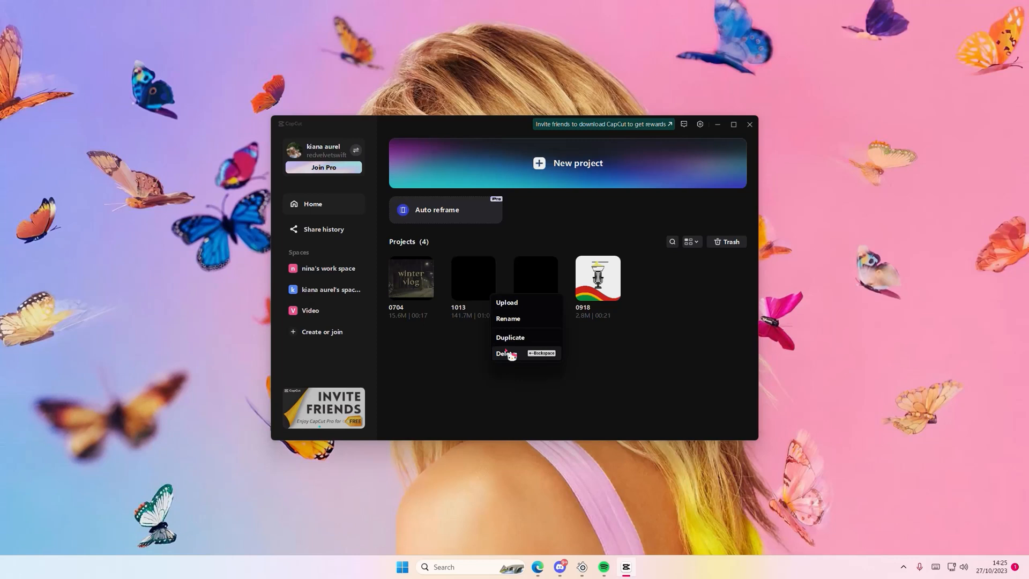
left_click(504, 352)
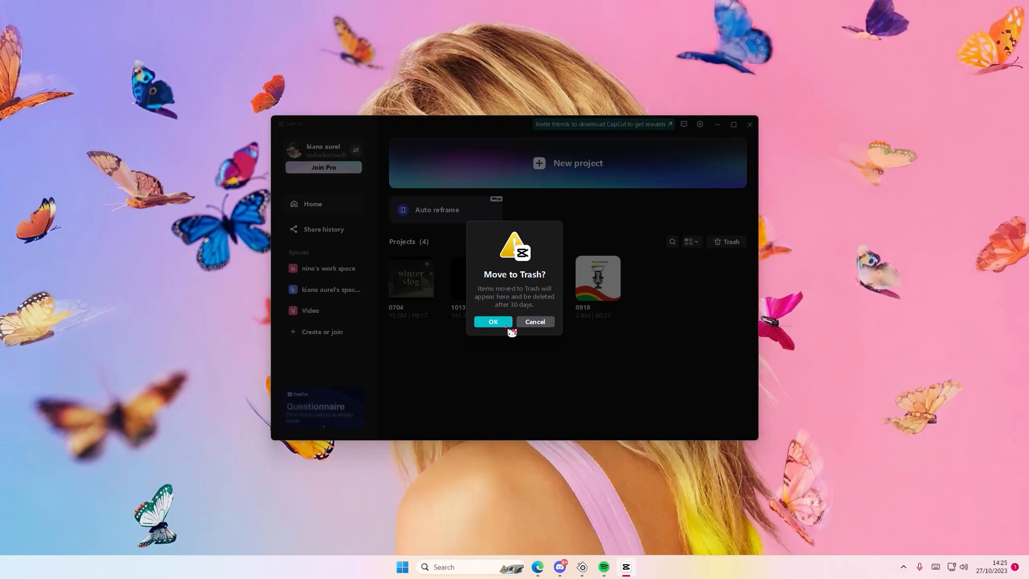
left_click(492, 321)
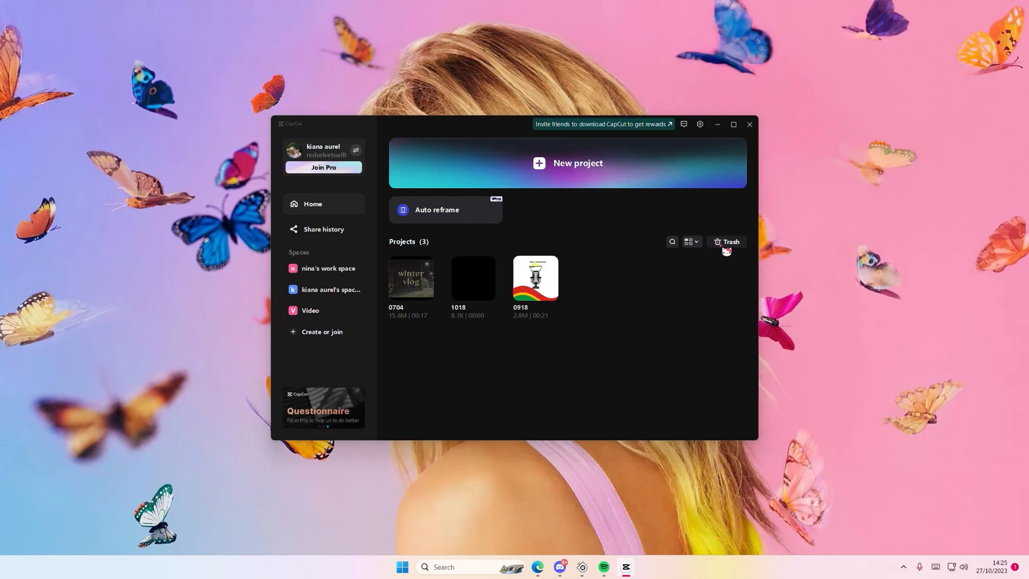
In the Trash, select 0704-copy and confirm its permanent deletion.
left_click(726, 241)
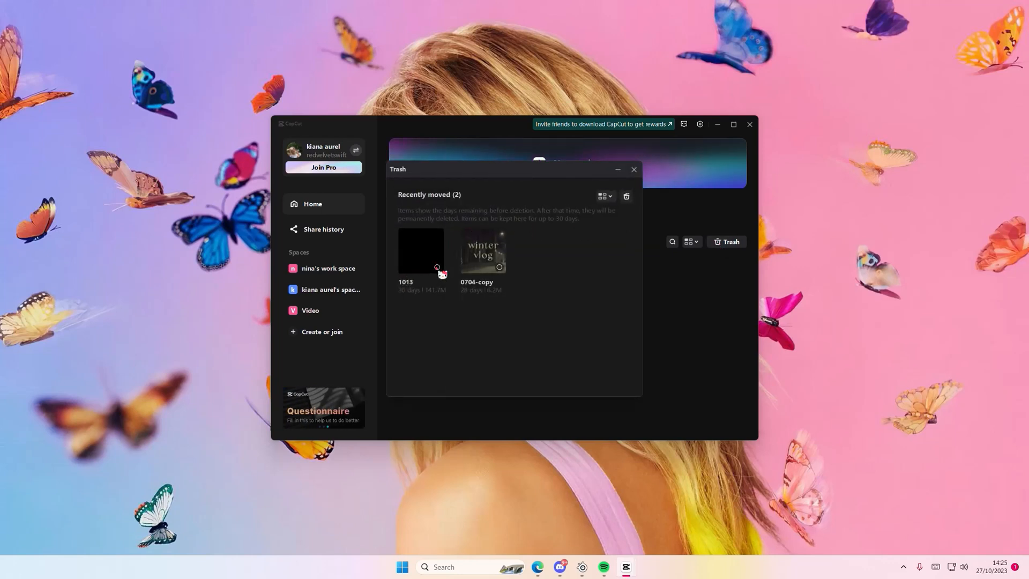
left_click(436, 268)
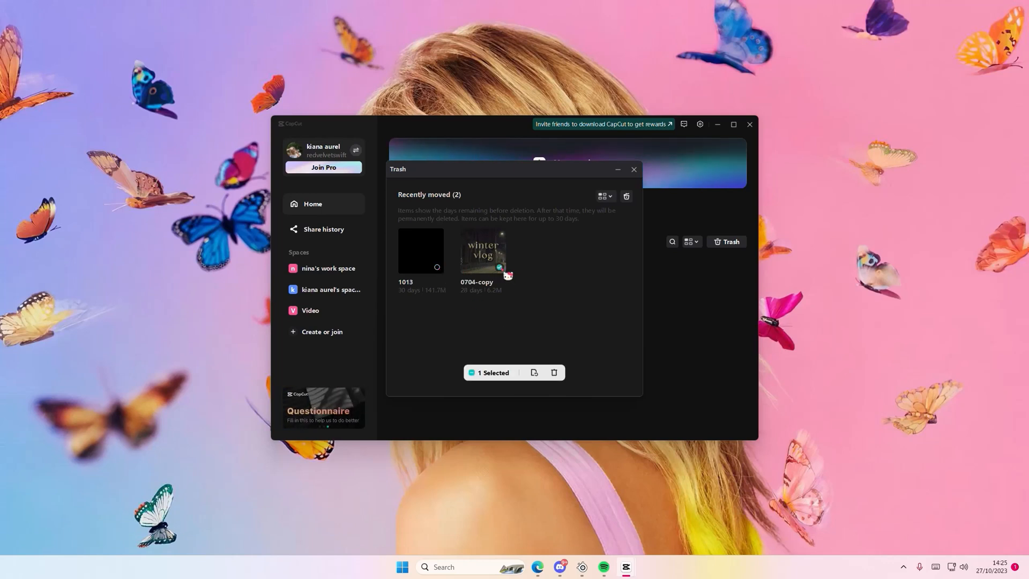
left_click(553, 372)
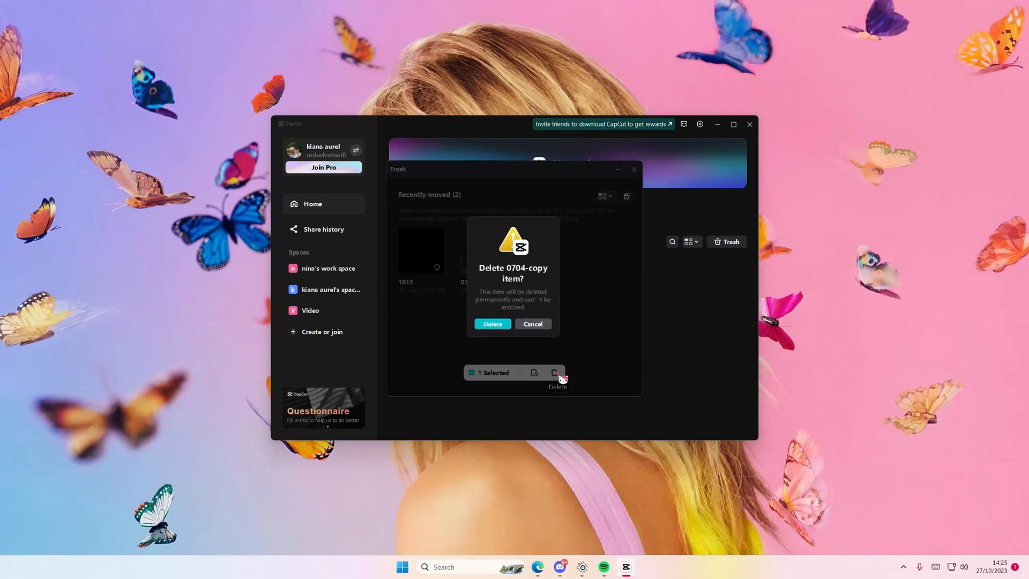
left_click(492, 323)
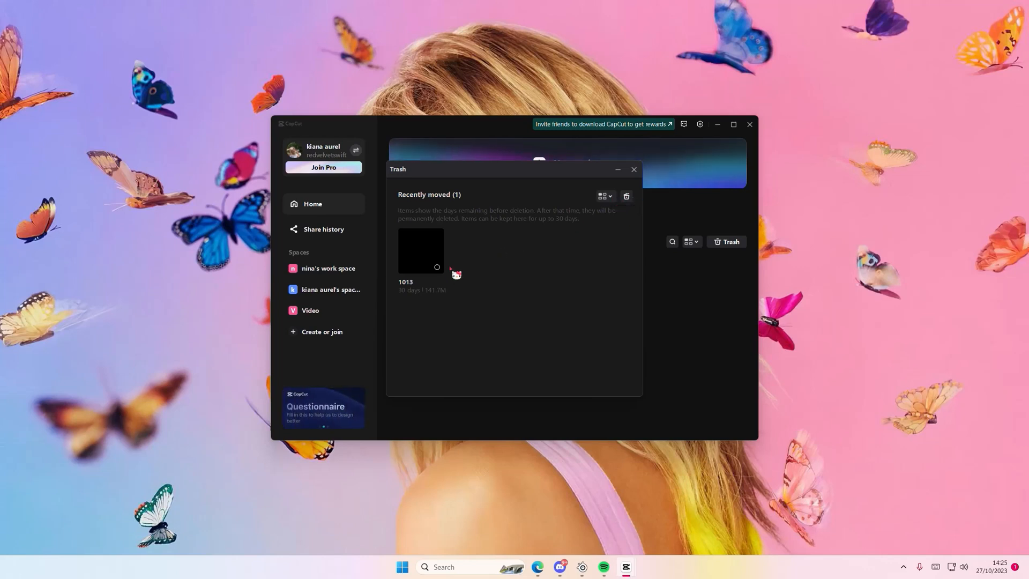
mouse_move(484, 244)
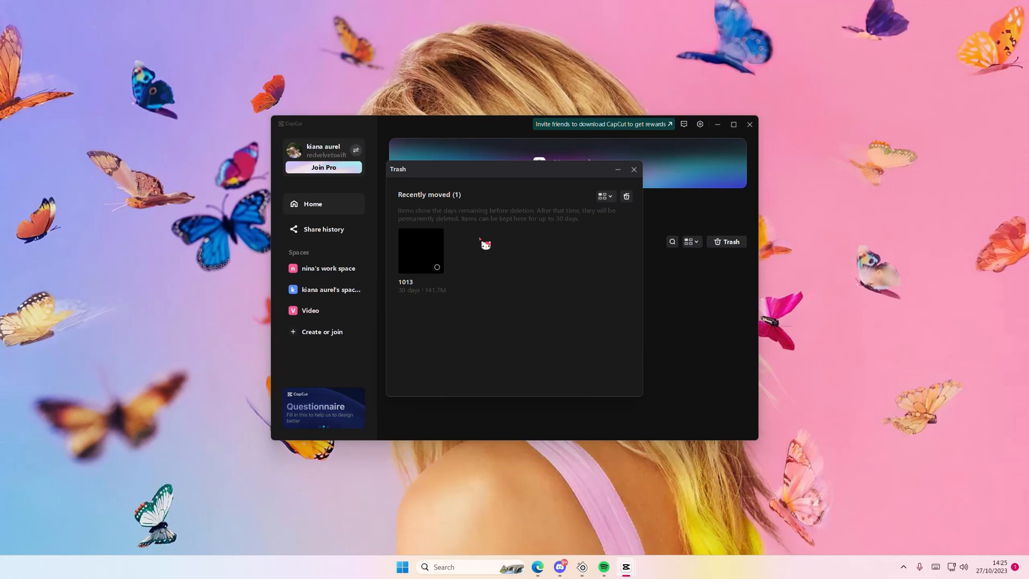
Select 1013 in the Trash and restore it to the projects list.
left_click(436, 267)
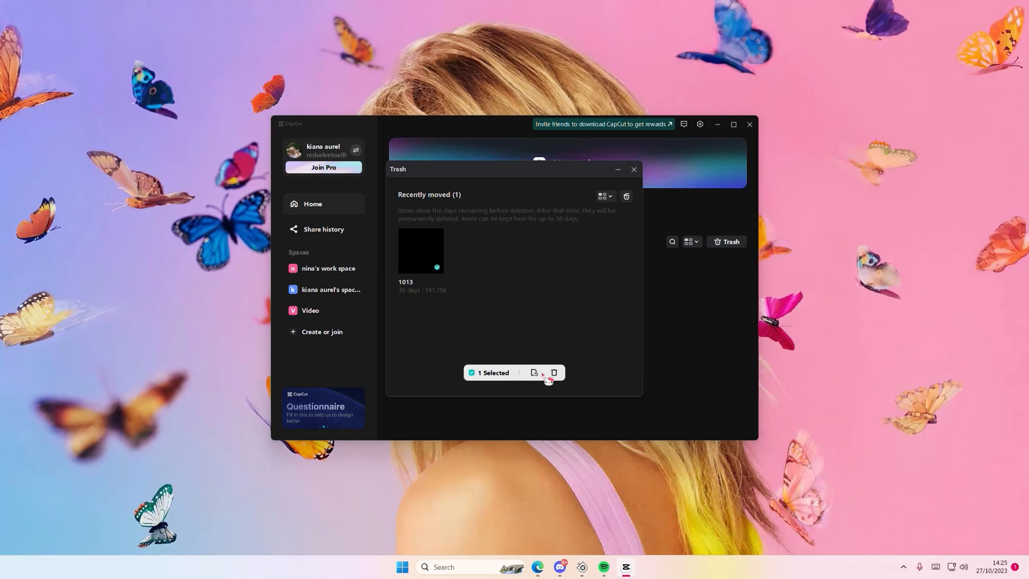
left_click(632, 170)
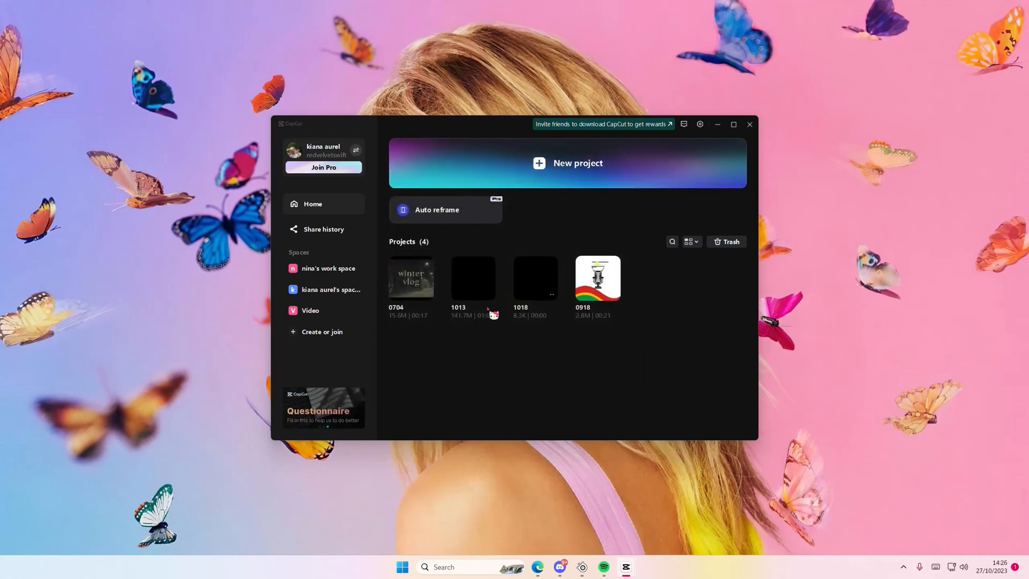